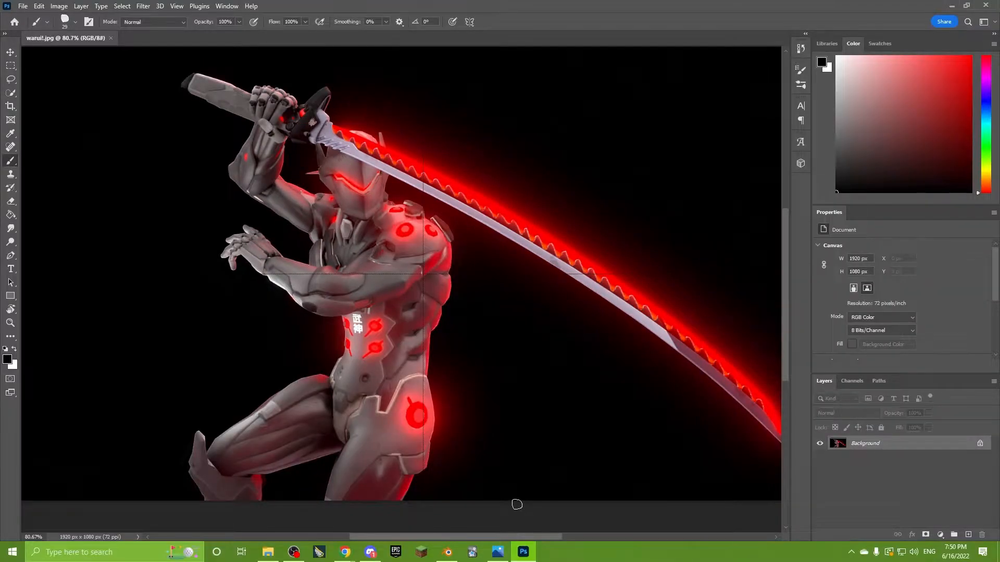
pyautogui.moveTo(507, 342)
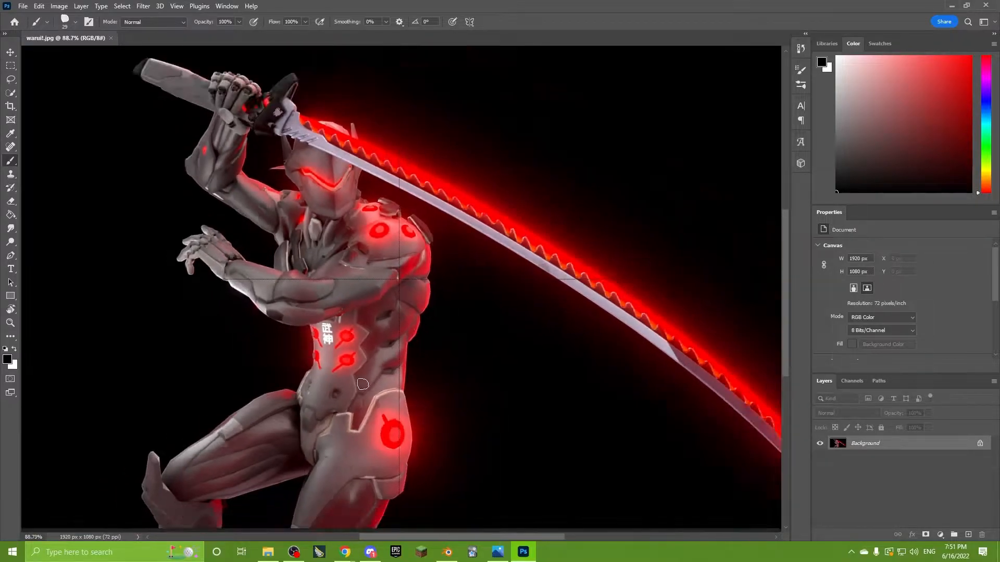
# Step: Paint cyan loops around the raised hand, forearm and side of the torso while scrolling the canvas
pyautogui.scroll(3)
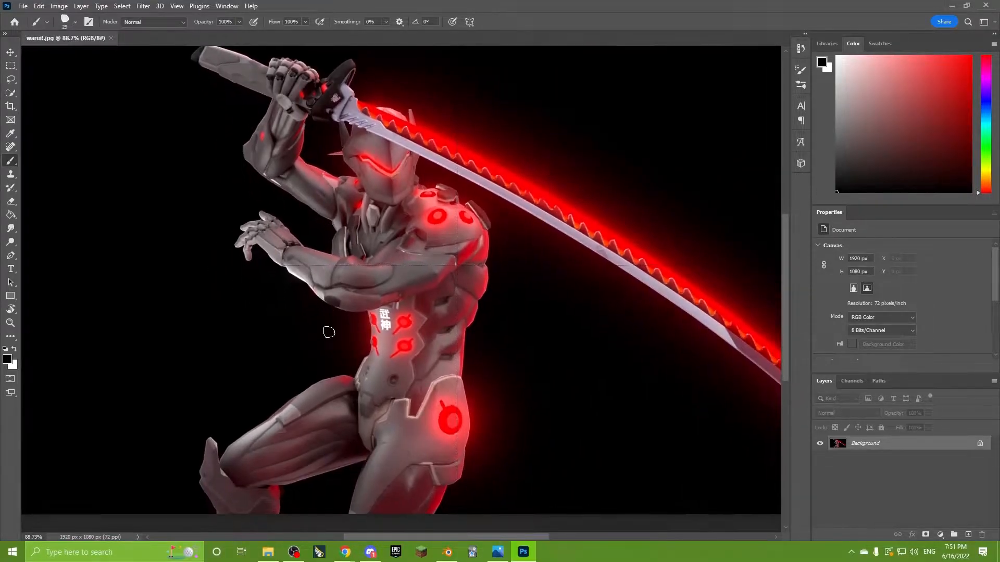
pyautogui.scroll(-3)
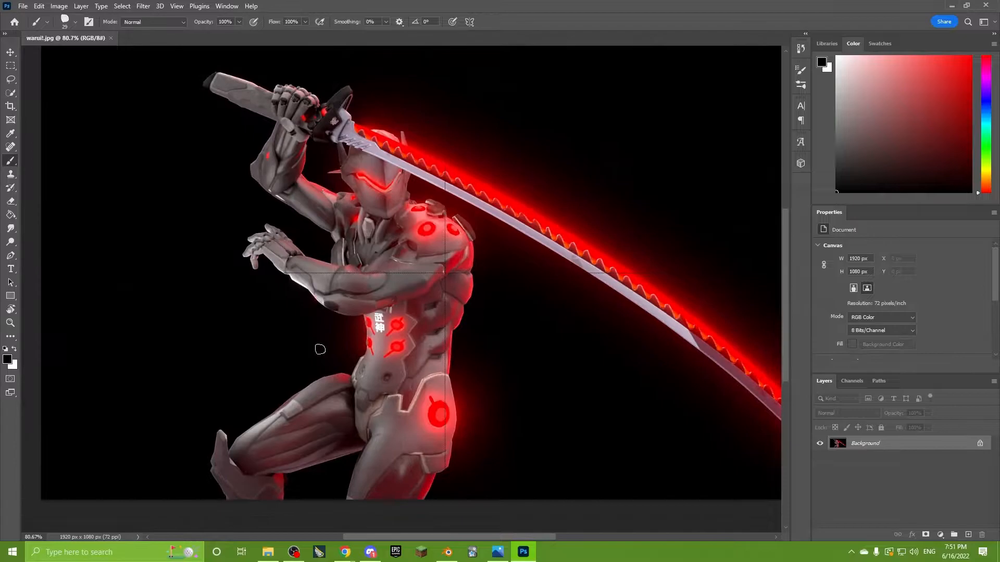
pyautogui.moveTo(359, 397)
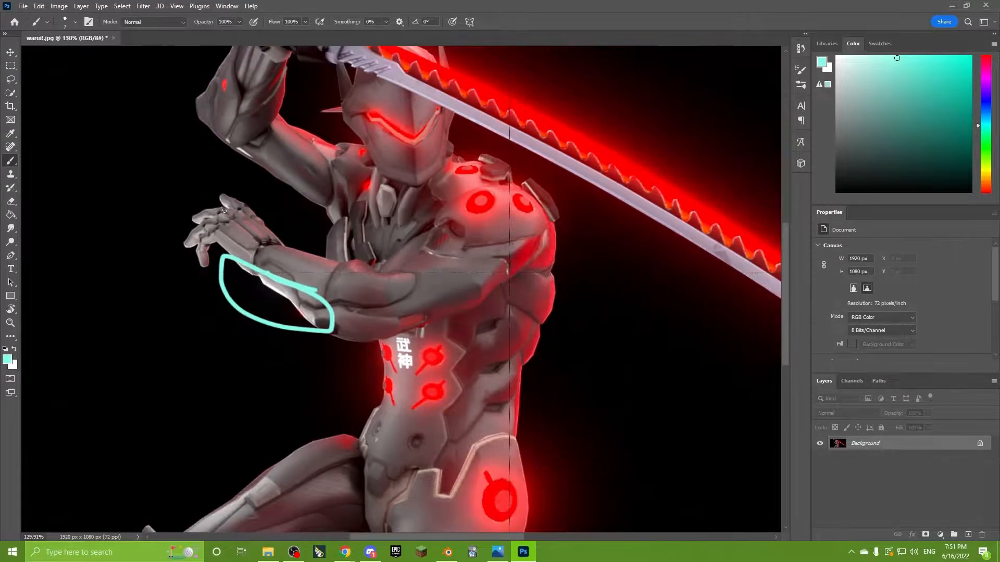
pyautogui.scroll(-3)
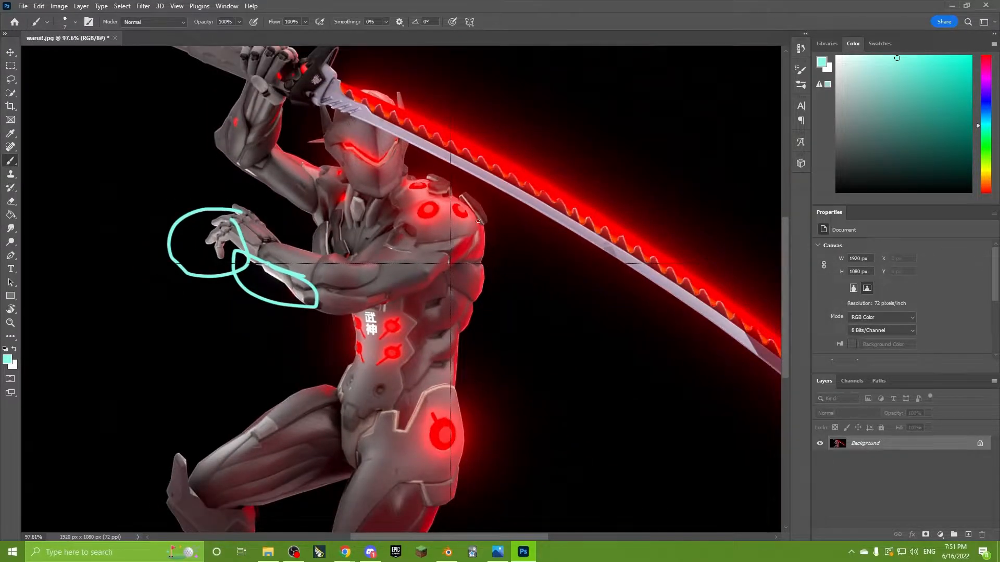
pyautogui.scroll(-3)
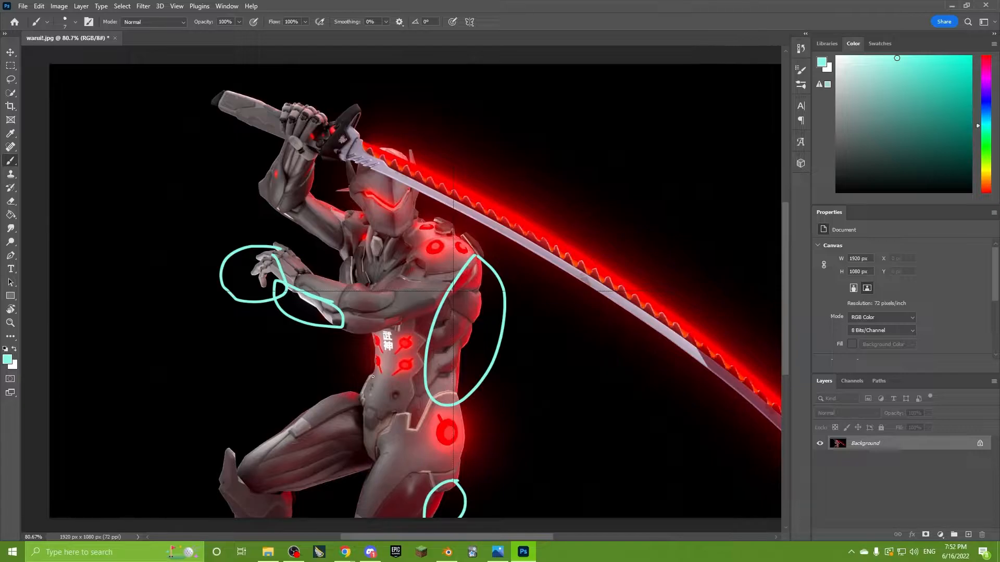
pyautogui.scroll(-3)
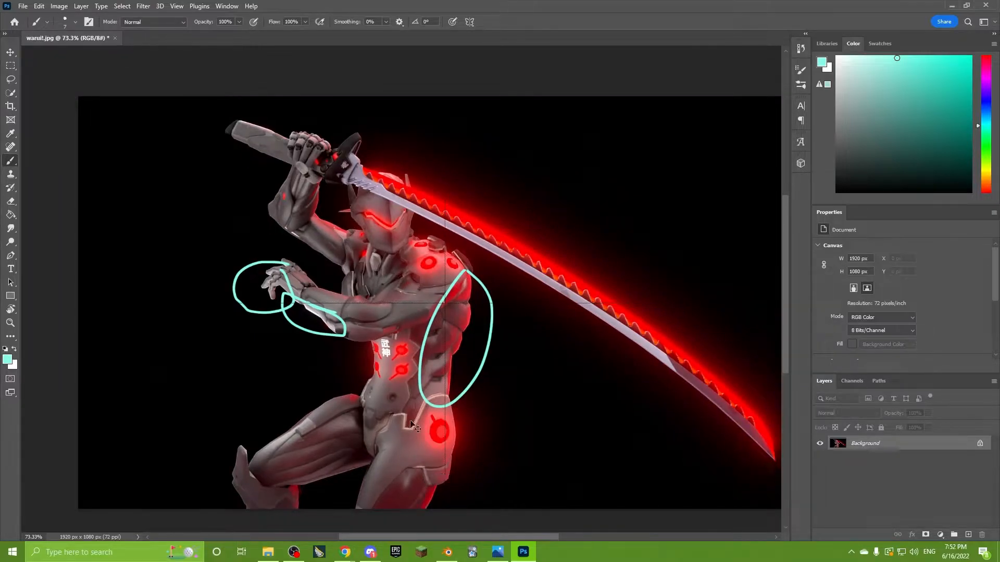
# Step: Undo the cyan annotation loops so the ninja render is unmarked again
pyautogui.press('ctrl+z')
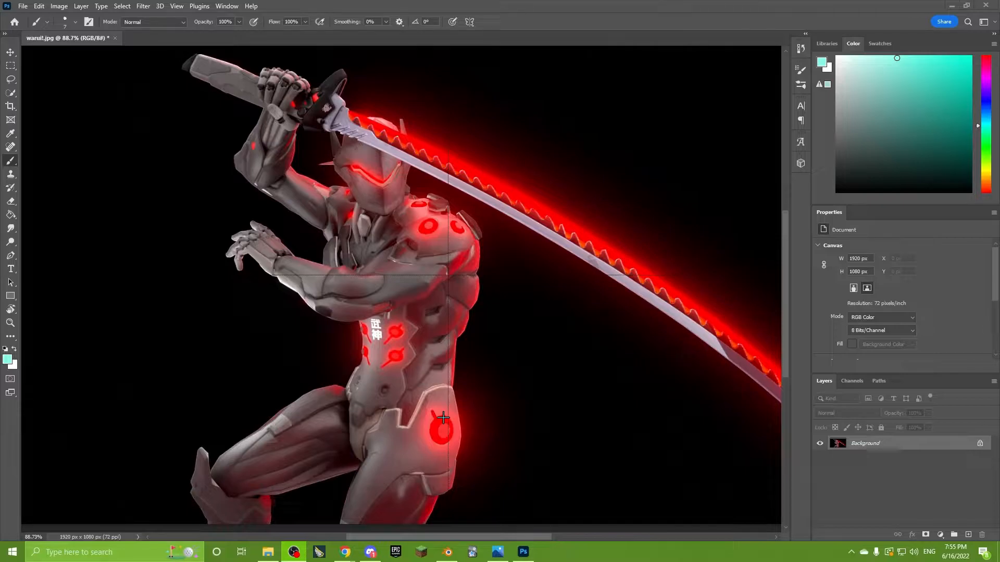
pyautogui.moveTo(237, 405)
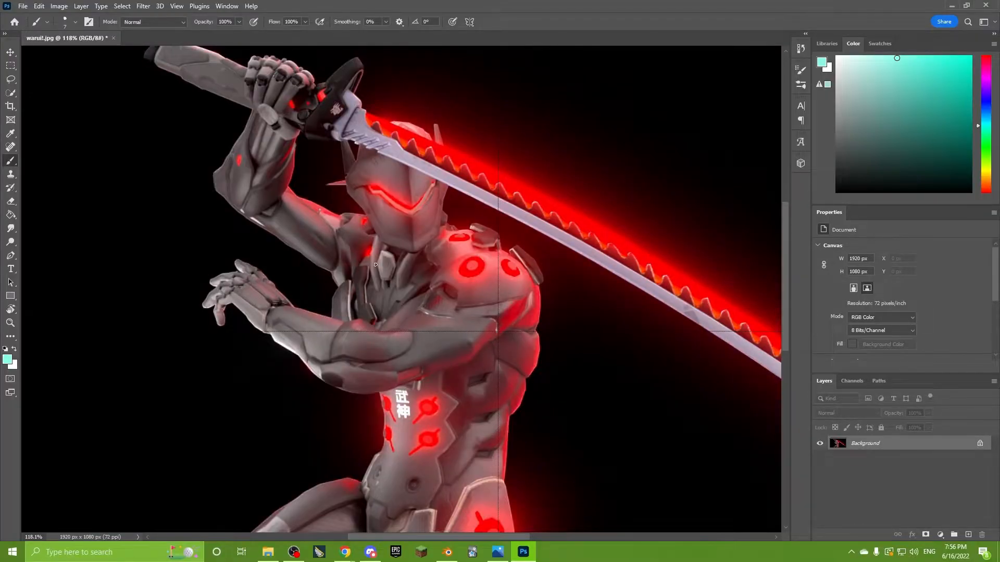
pyautogui.scroll(-3)
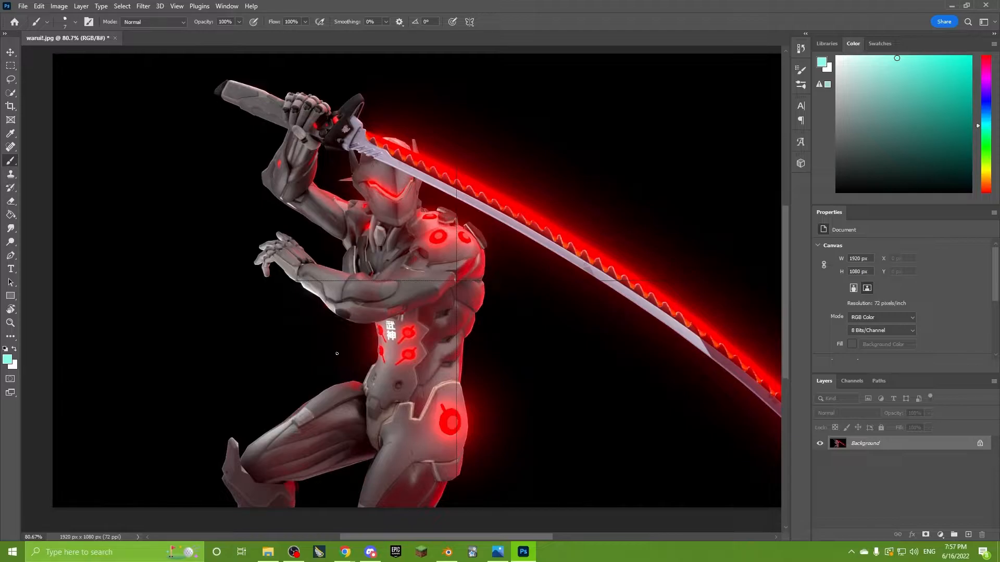
pyautogui.moveTo(381, 357)
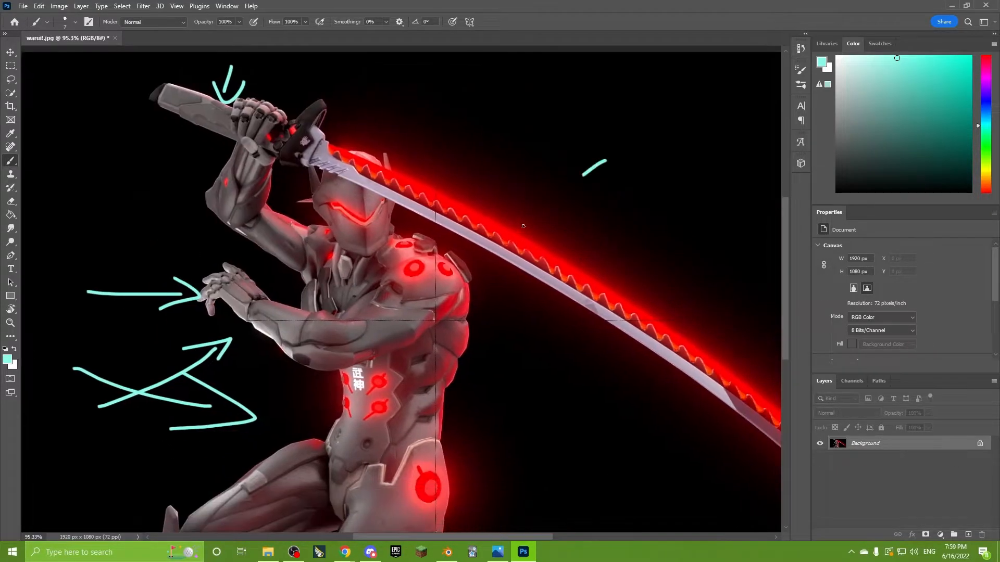
# Step: Paint cyan arrows at the hands, arm, blade, hip and knee glow spots
pyautogui.scroll(-3)
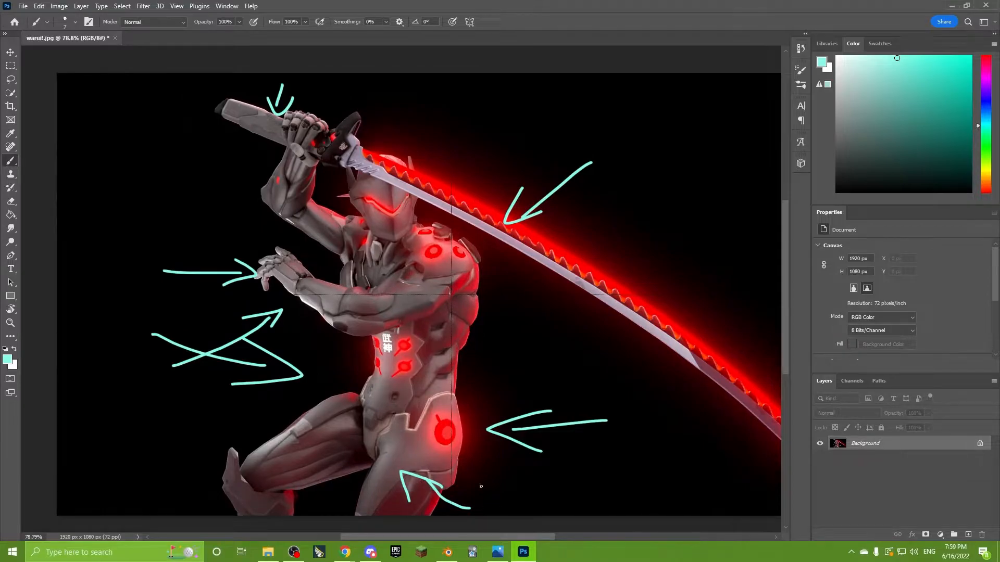
pyautogui.click(446, 551)
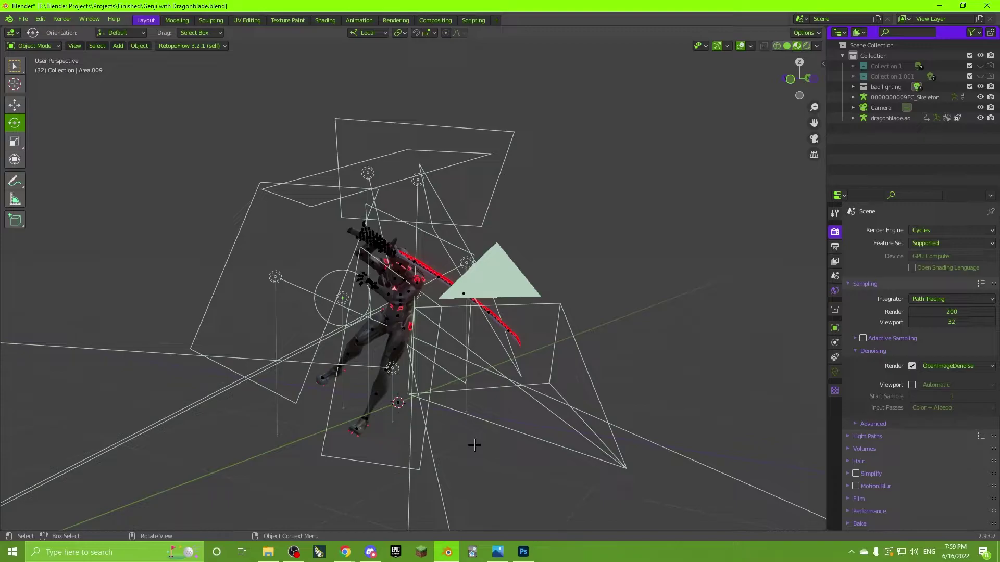
# Step: Select the large triangular Area.016 light in the viewport
pyautogui.click(522, 552)
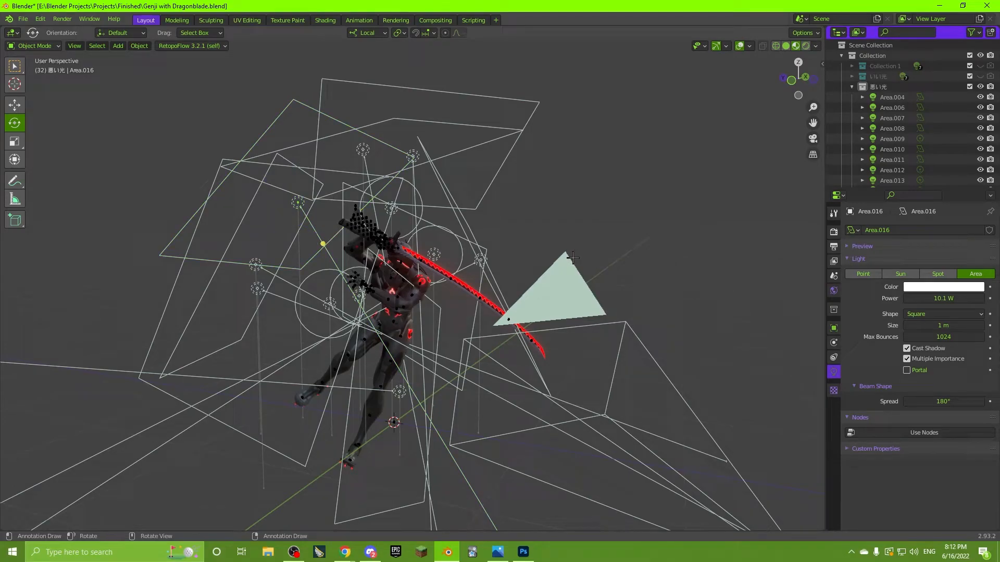
pyautogui.moveTo(579, 242)
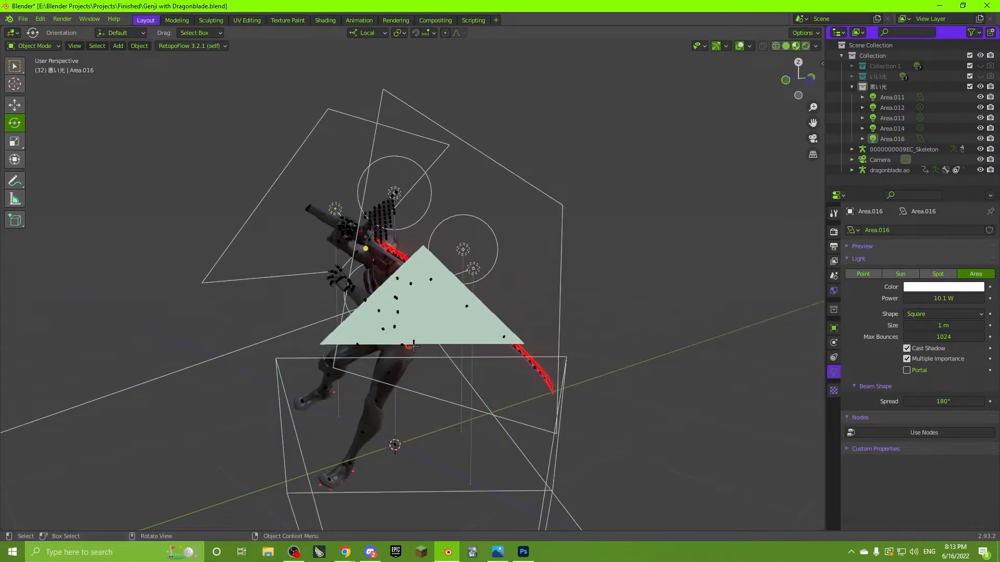
pyautogui.moveTo(567, 274)
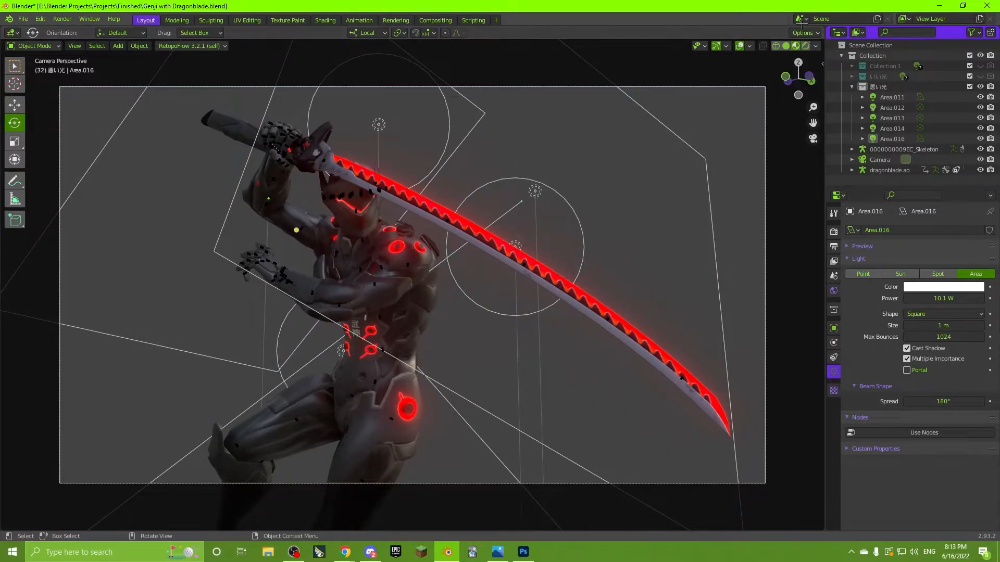
# Step: Add a new area light near the blade and confirm its Light Power value
pyautogui.click(794, 45)
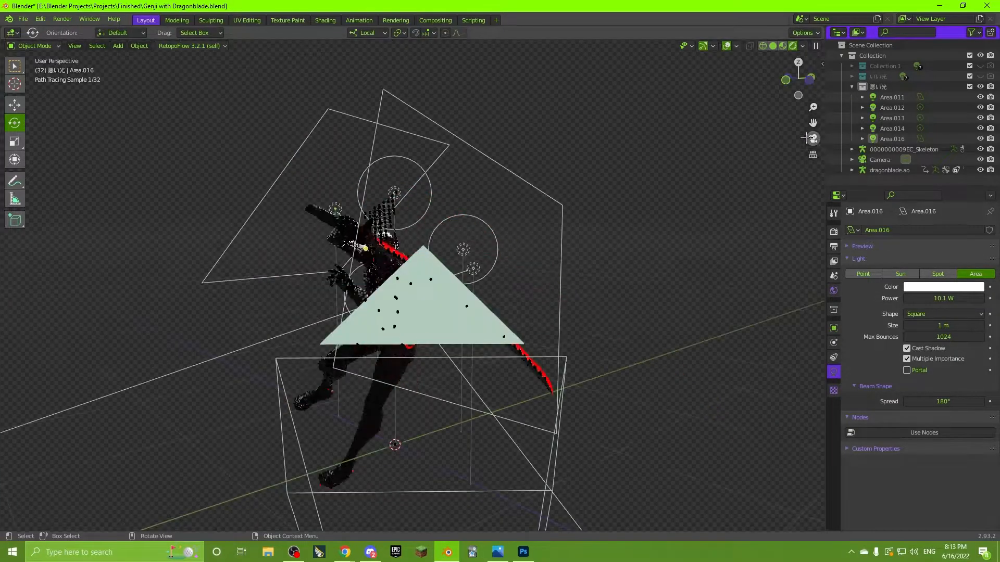
pyautogui.click(893, 97)
pyautogui.write('10')
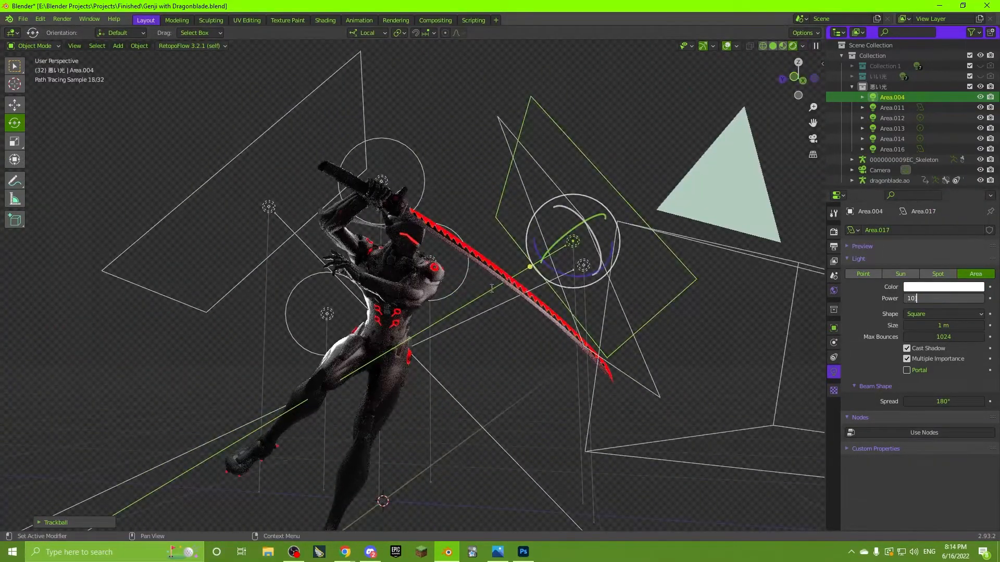
pyautogui.click(892, 138)
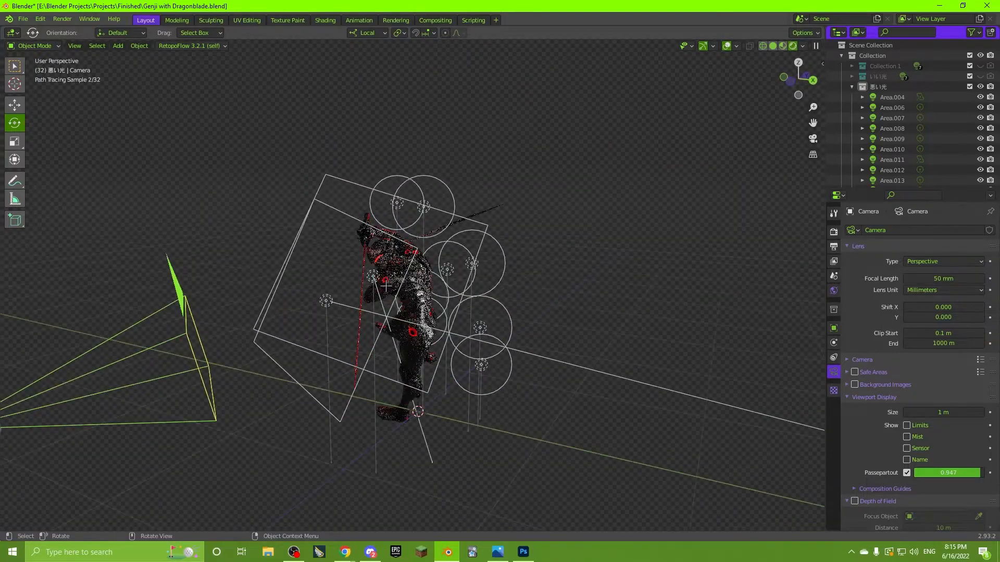
# Step: Adjust the new area light's power to about 14.9 W for the rim lighting
pyautogui.click(891, 97)
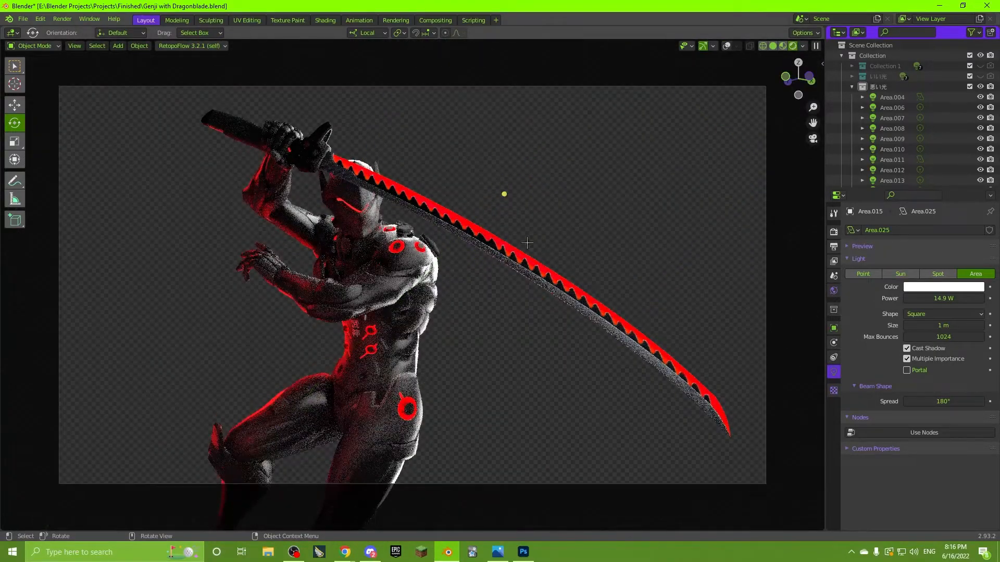
pyautogui.moveTo(609, 271)
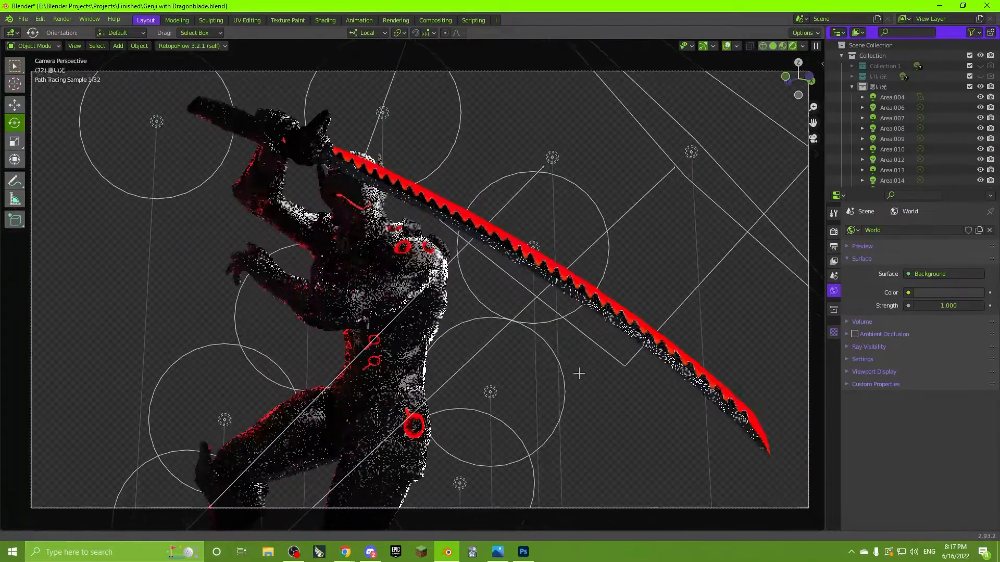
# Step: Select an area light near the blade and switch to the Compositing workspace
pyautogui.click(657, 195)
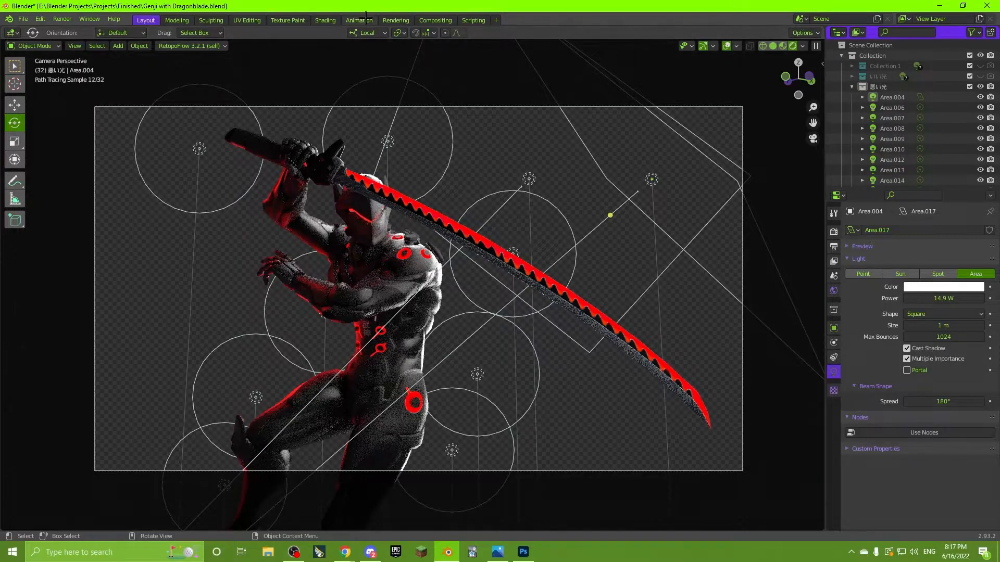
pyautogui.click(435, 20)
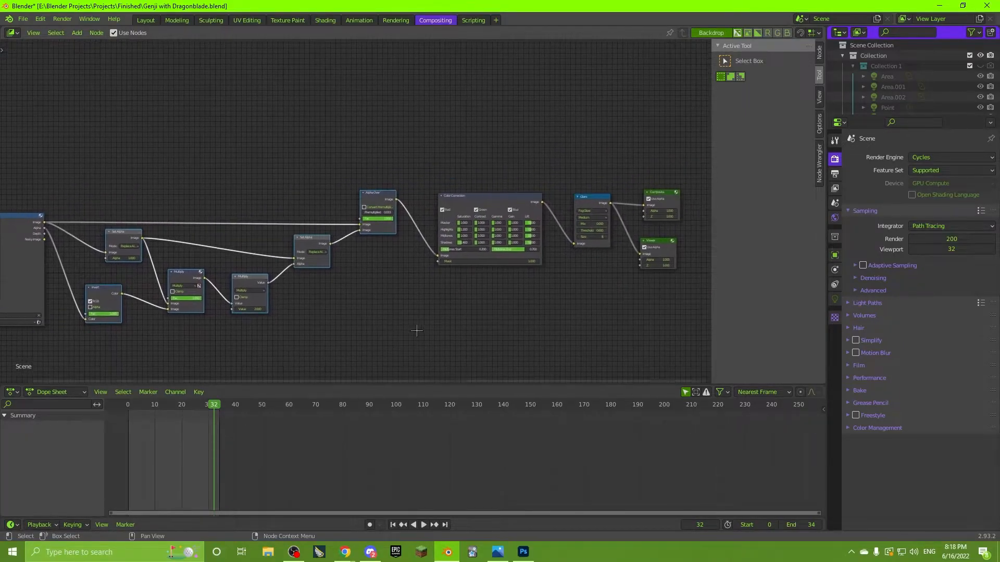
pyautogui.moveTo(146, 20)
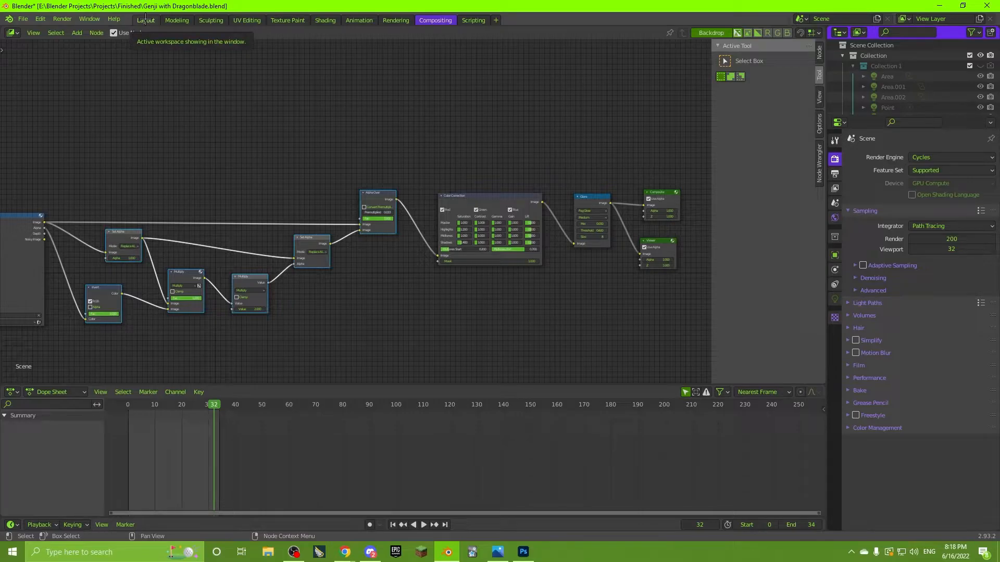
pyautogui.moveTo(219, 163)
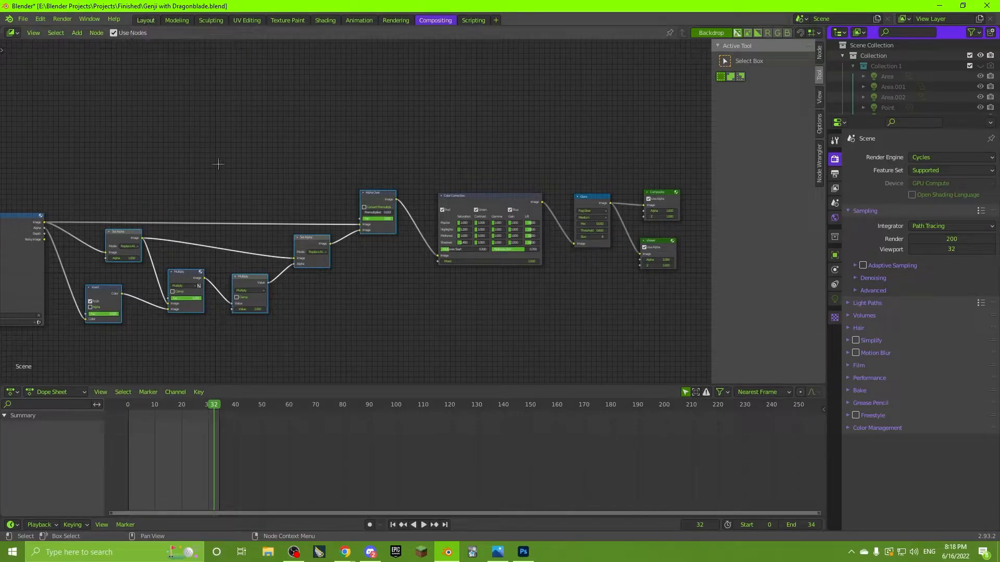
pyautogui.moveTo(325, 314)
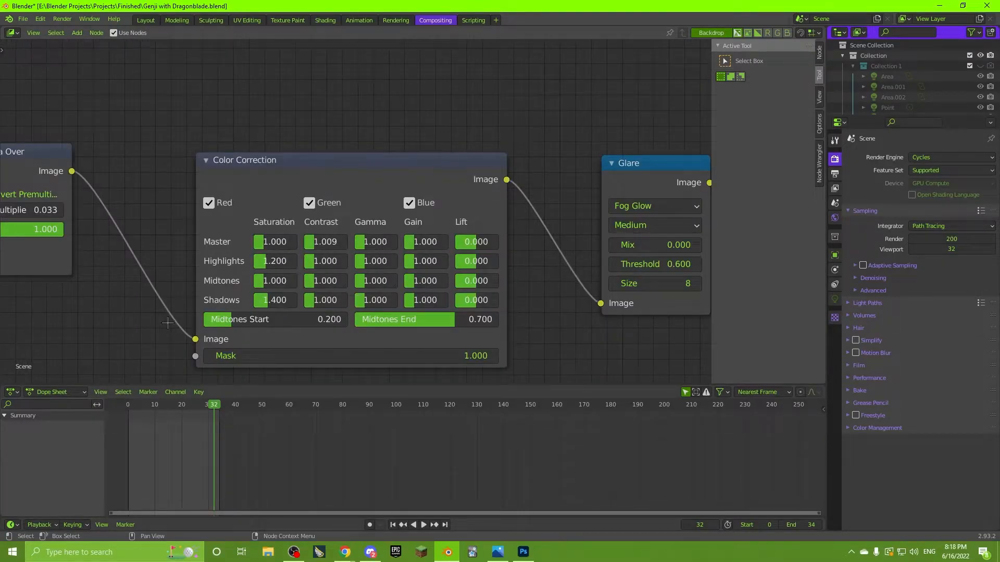
pyautogui.moveTo(273, 300)
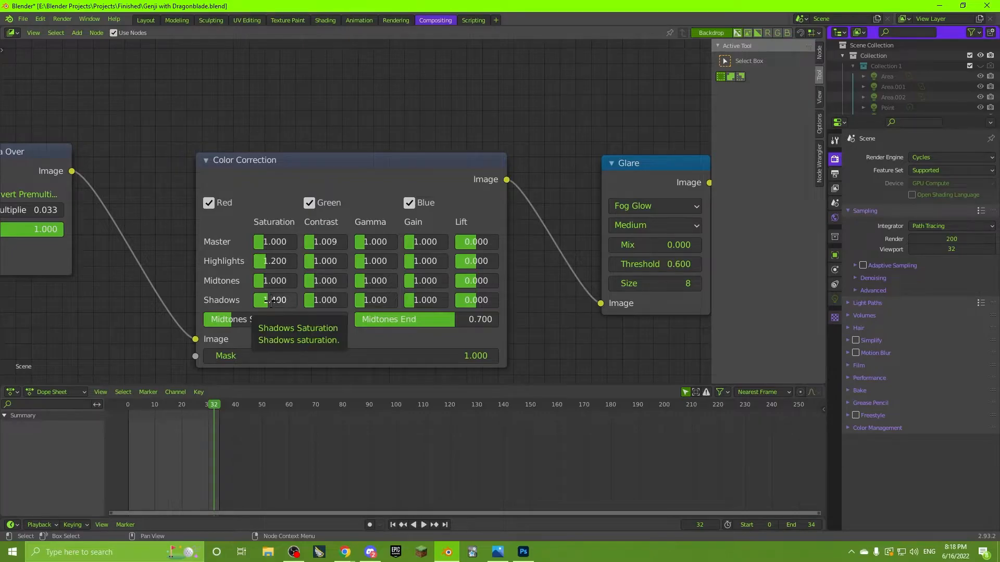
pyautogui.moveTo(98, 311)
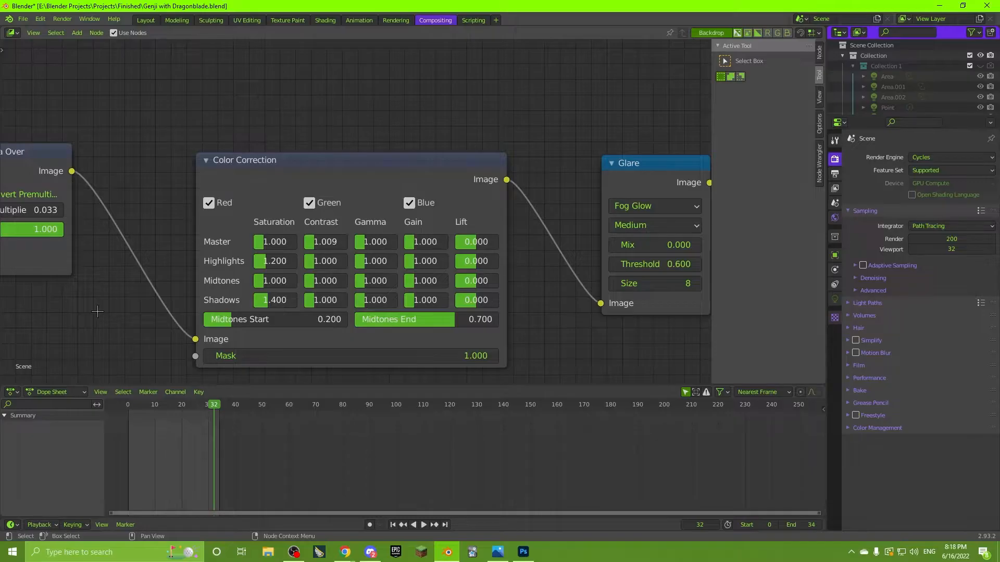
# Step: Inspect the Fog Glow glare node (threshold 0.6, size 8) feeding the Composite output
pyautogui.click(325, 241)
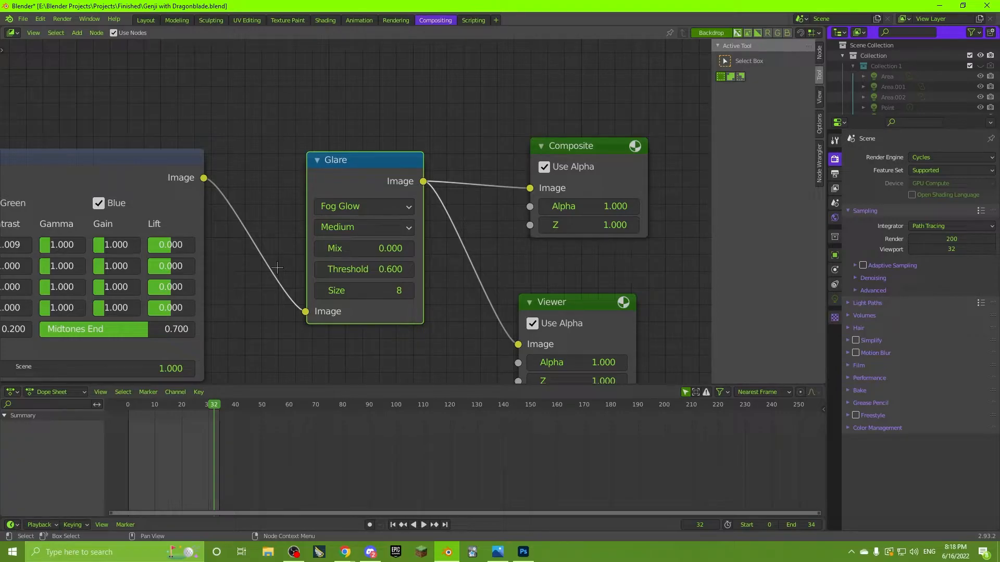
pyautogui.moveTo(363, 268)
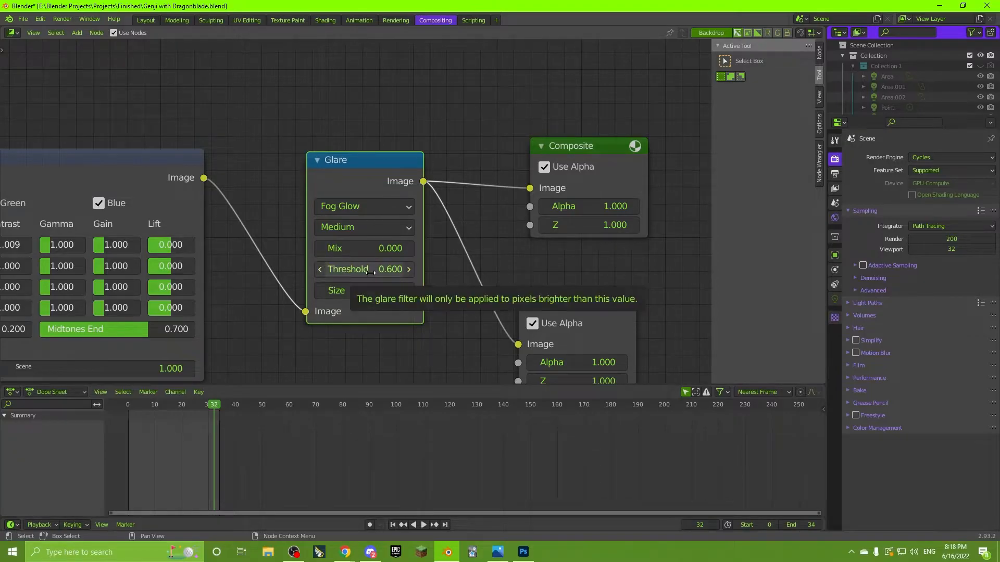
pyautogui.moveTo(363, 227)
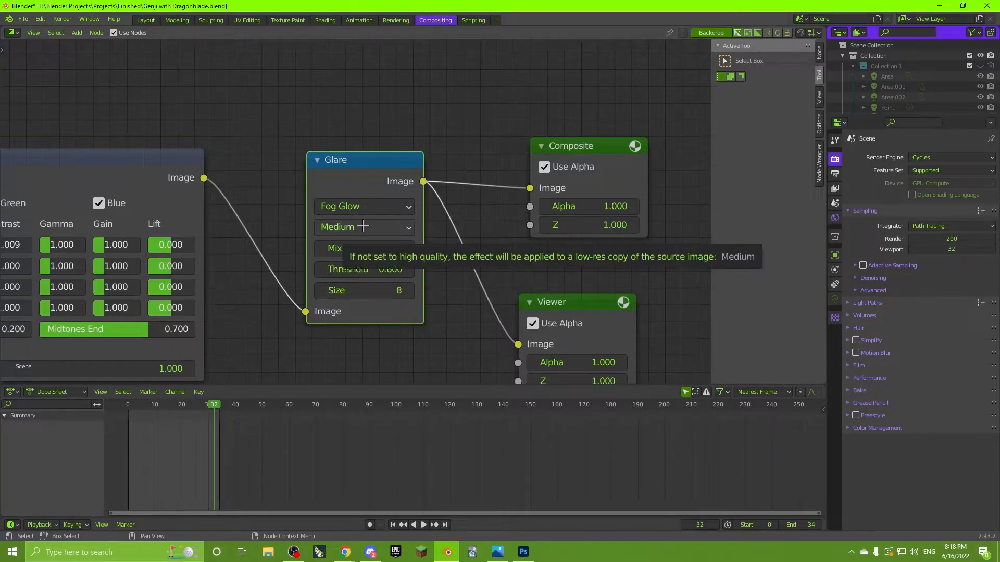
pyautogui.moveTo(186, 106)
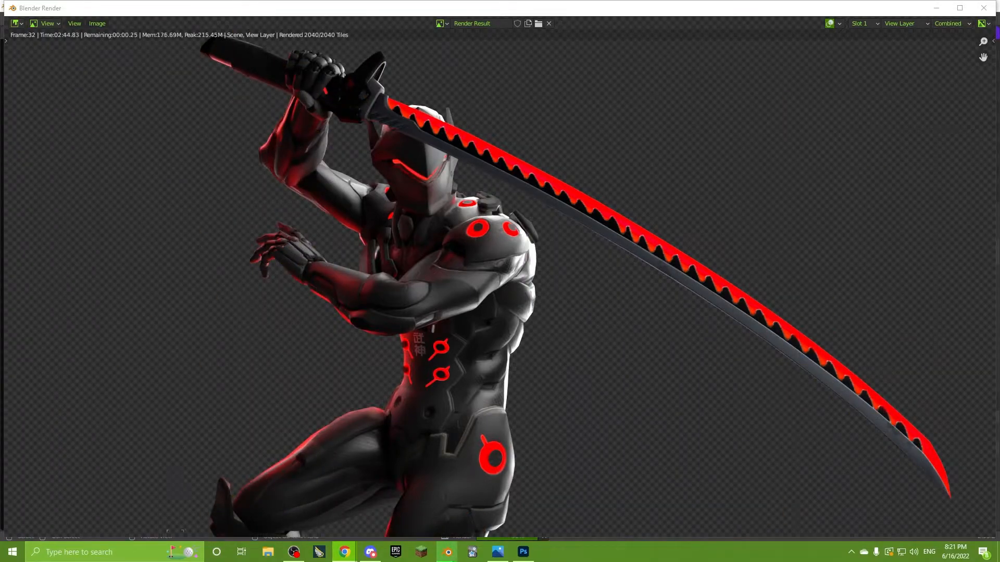
# Step: Show the Composite pass with the red glare and start saving the render
pyautogui.click(947, 24)
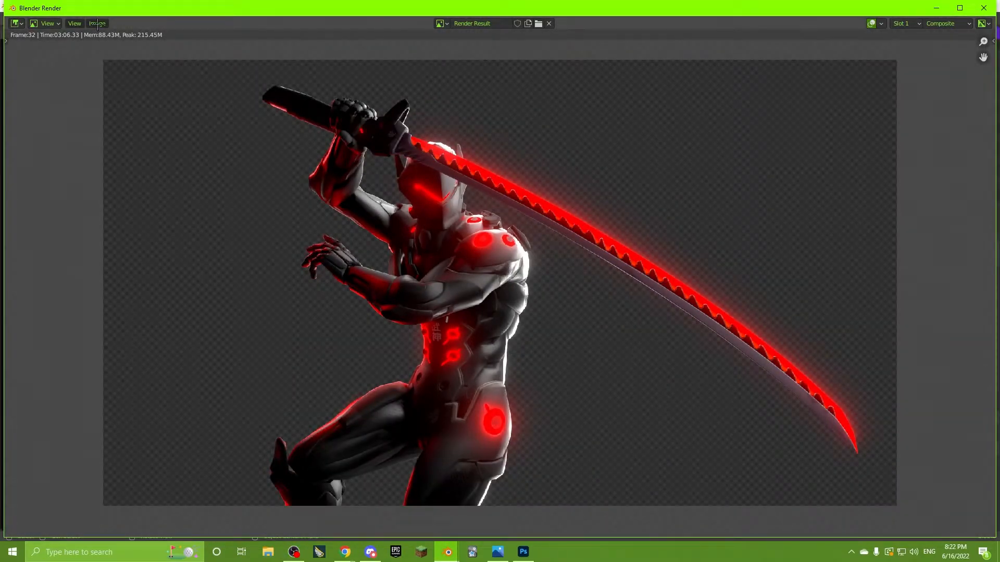
pyautogui.click(521, 552)
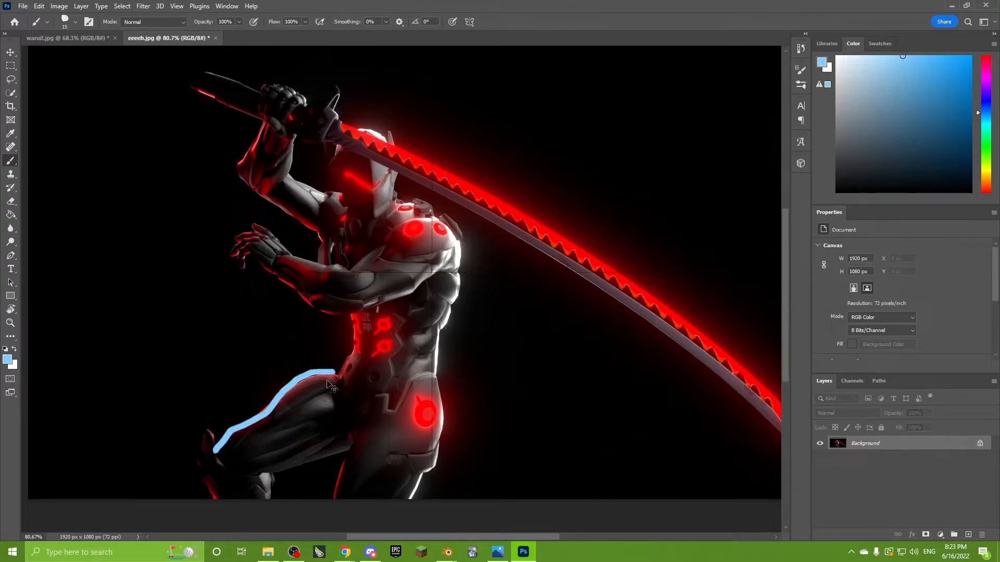
# Step: Undo the stray leg stroke and draw a light blue curved arrow above the sword
pyautogui.press('ctrl+z')
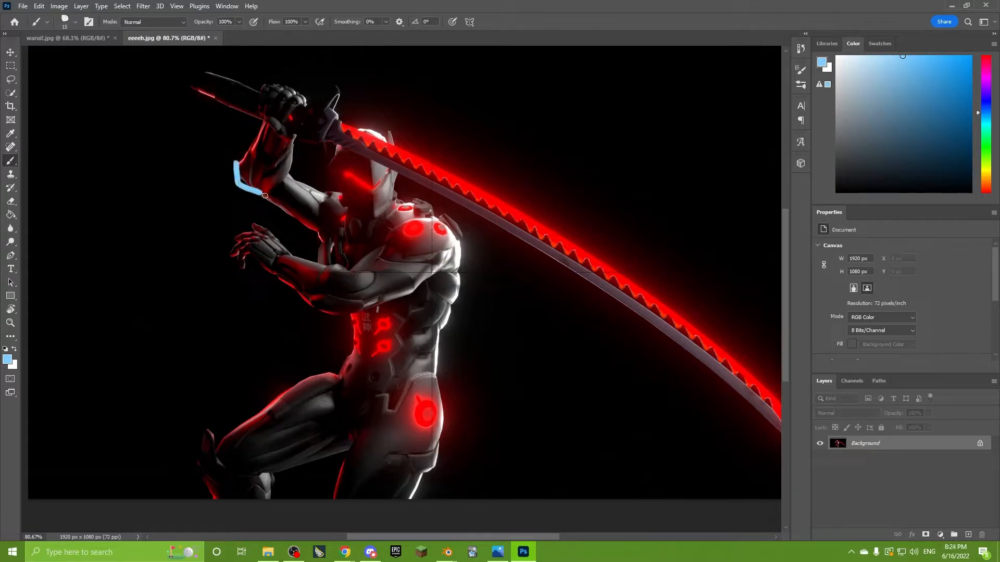
pyautogui.moveTo(264, 195); pyautogui.dragTo(247, 248)
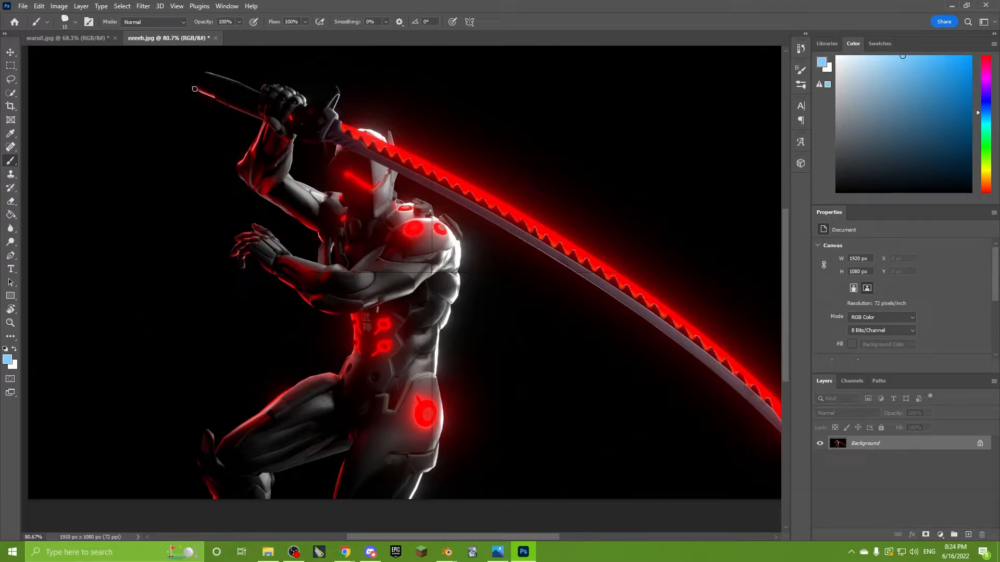
pyautogui.moveTo(195, 87); pyautogui.dragTo(290, 215)
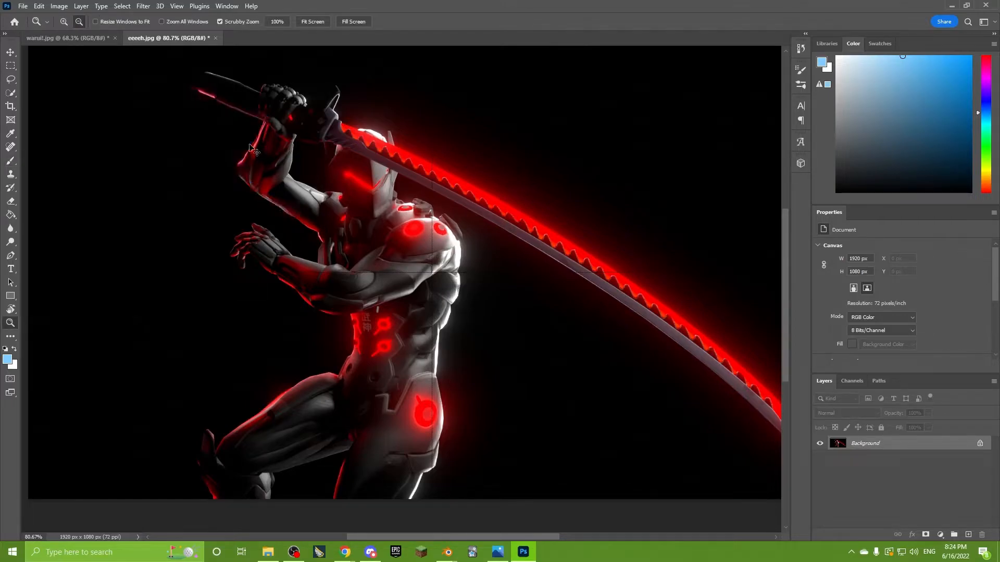
pyautogui.click(10, 147)
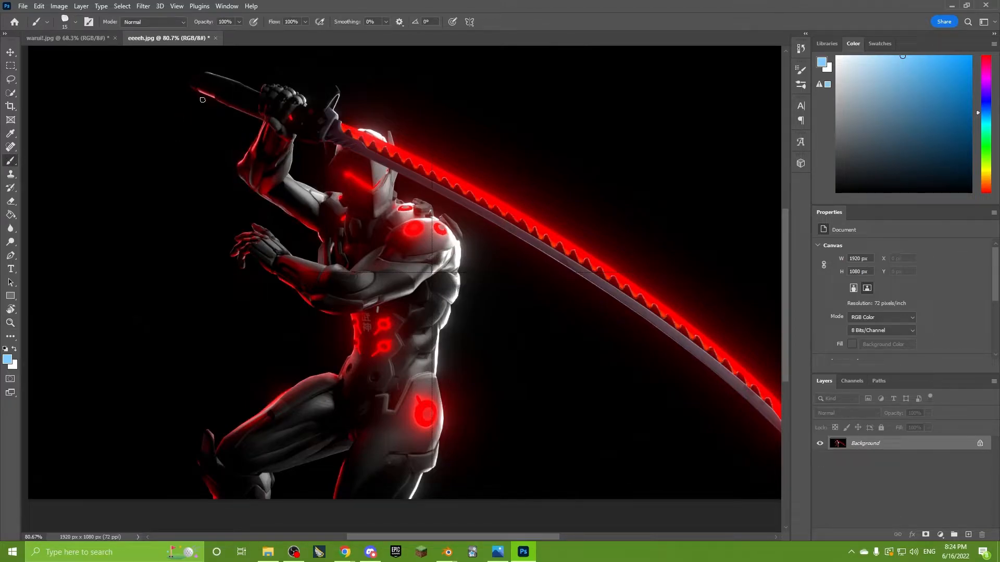
pyautogui.moveTo(212, 88)
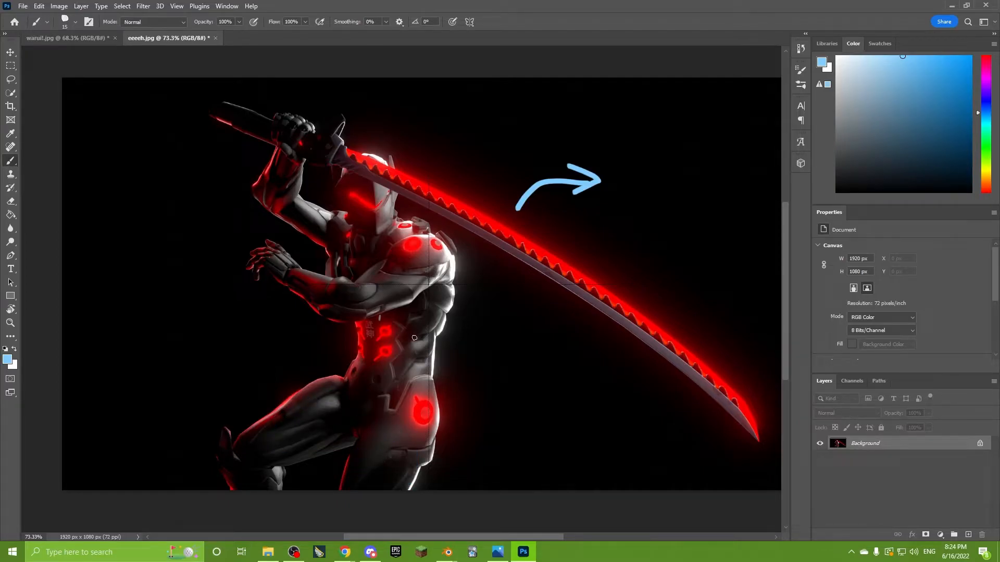
pyautogui.moveTo(381, 186)
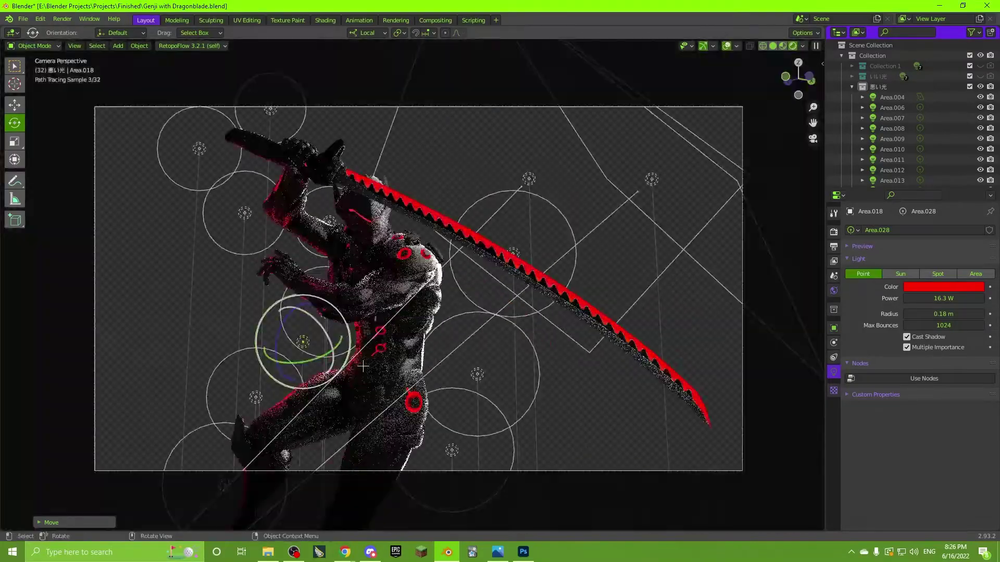
# Step: Select a red rim light, tweak it, re-render the frame and bring it into Photoshop
pyautogui.click(891, 97)
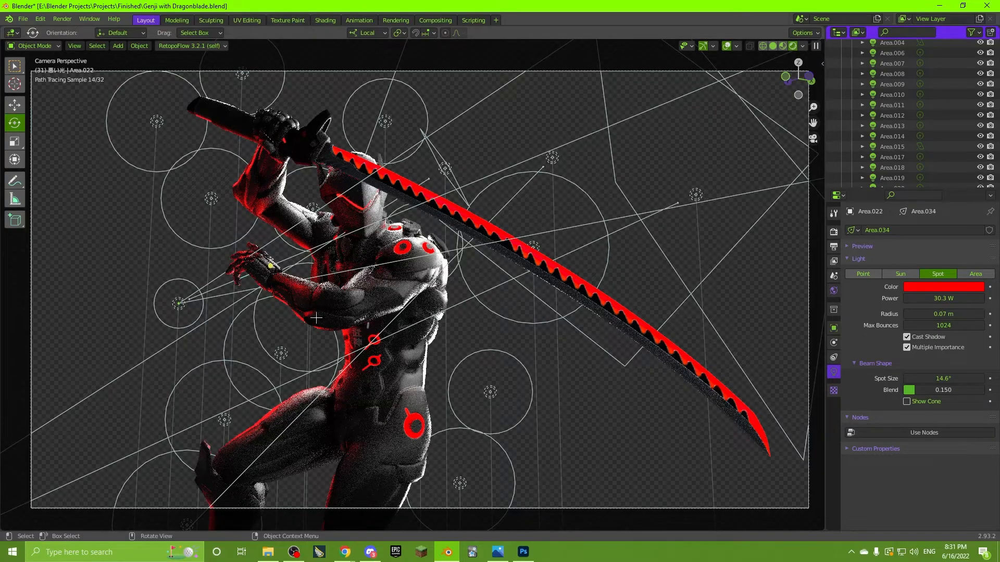
pyautogui.press('F12')
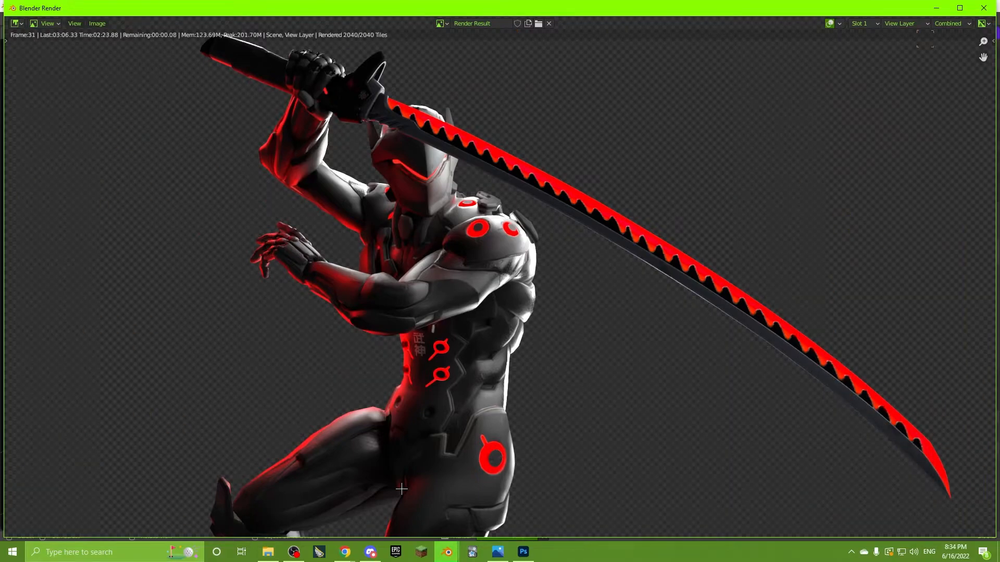
pyautogui.click(522, 551)
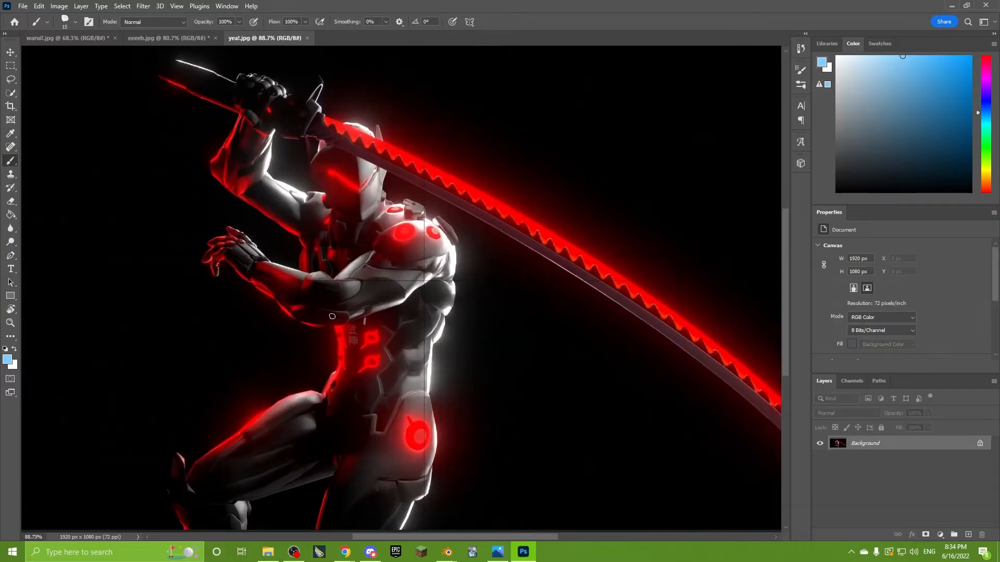
# Step: Draw light blue annotation strokes around Genji's visor and beside the raised arm
pyautogui.scroll(-3)
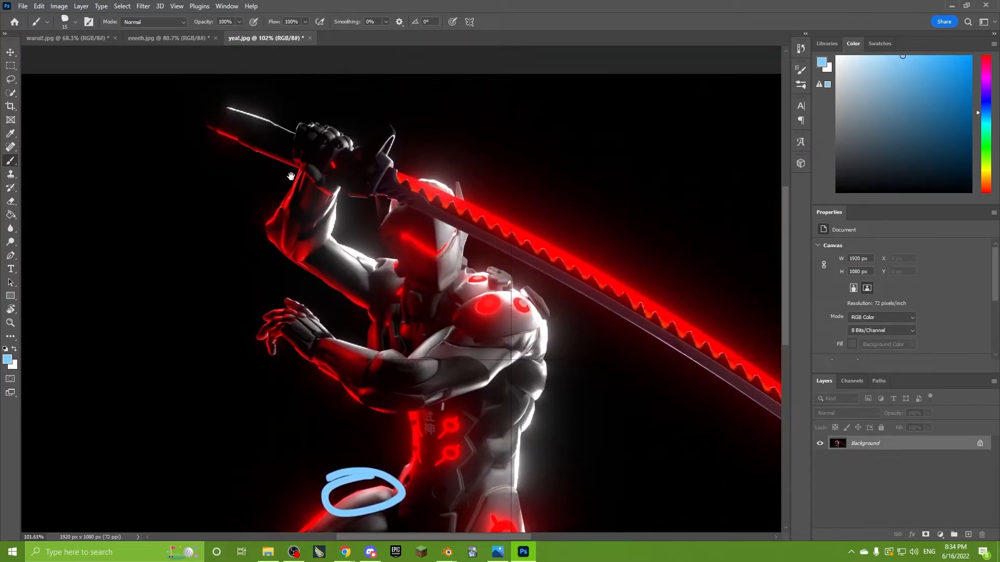
pyautogui.moveTo(270, 175); pyautogui.dragTo(222, 239)
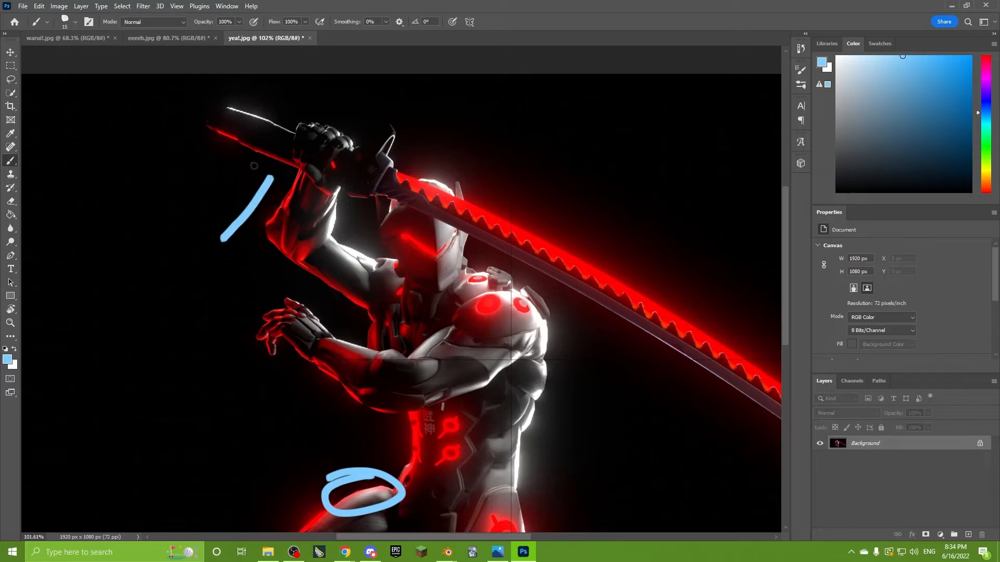
pyautogui.moveTo(274, 209)
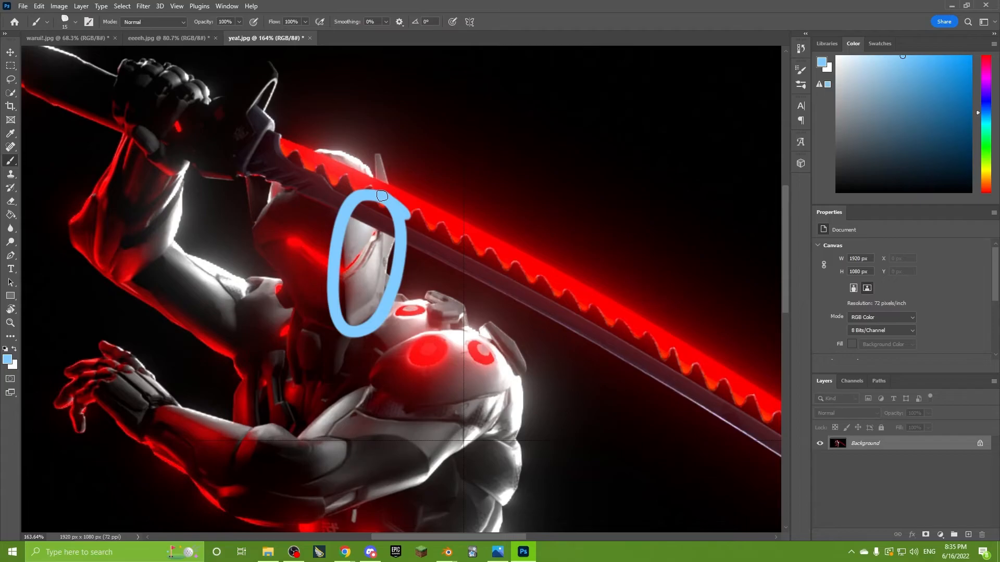
pyautogui.scroll(-3)
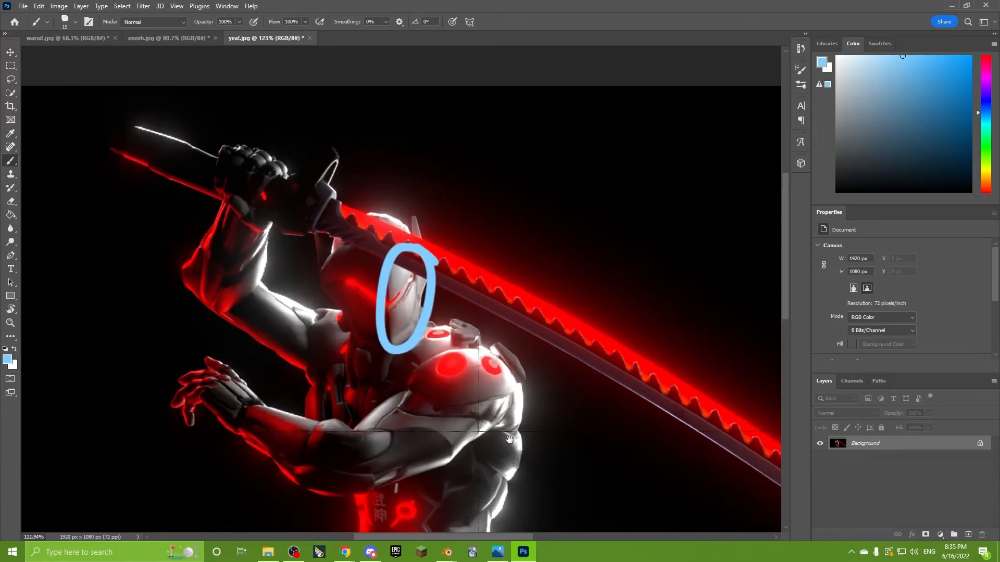